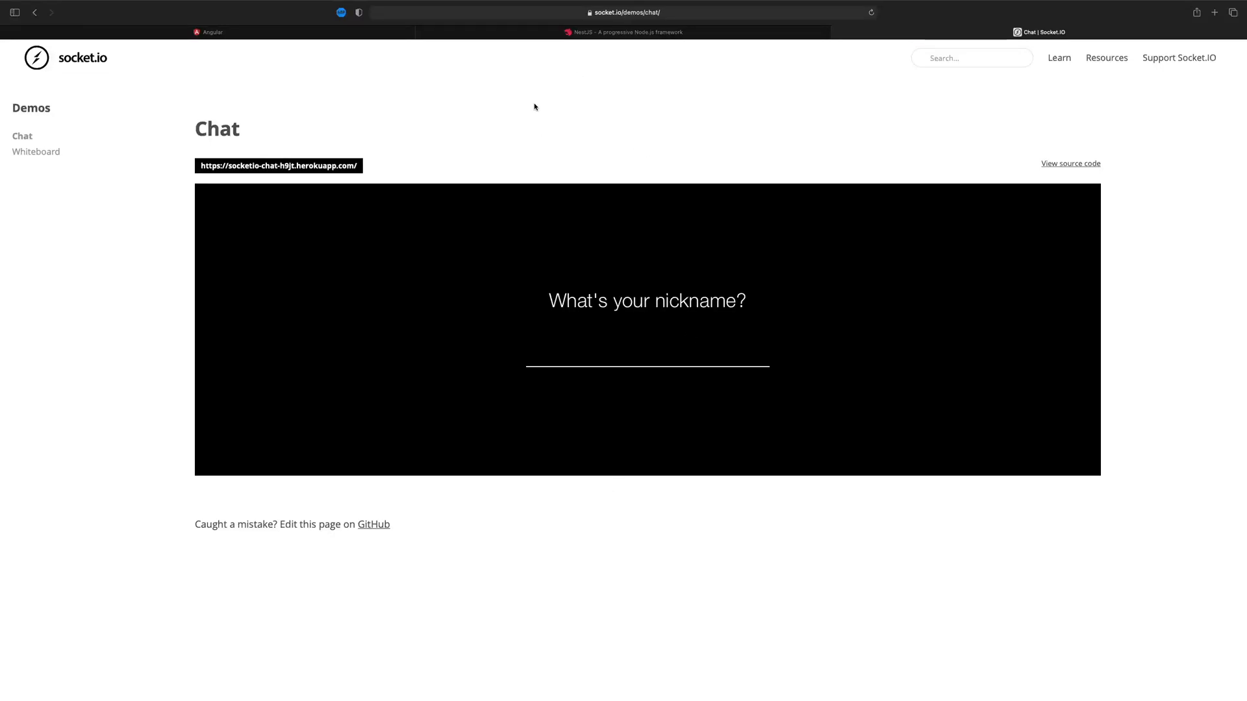
mouse_move(779, 86)
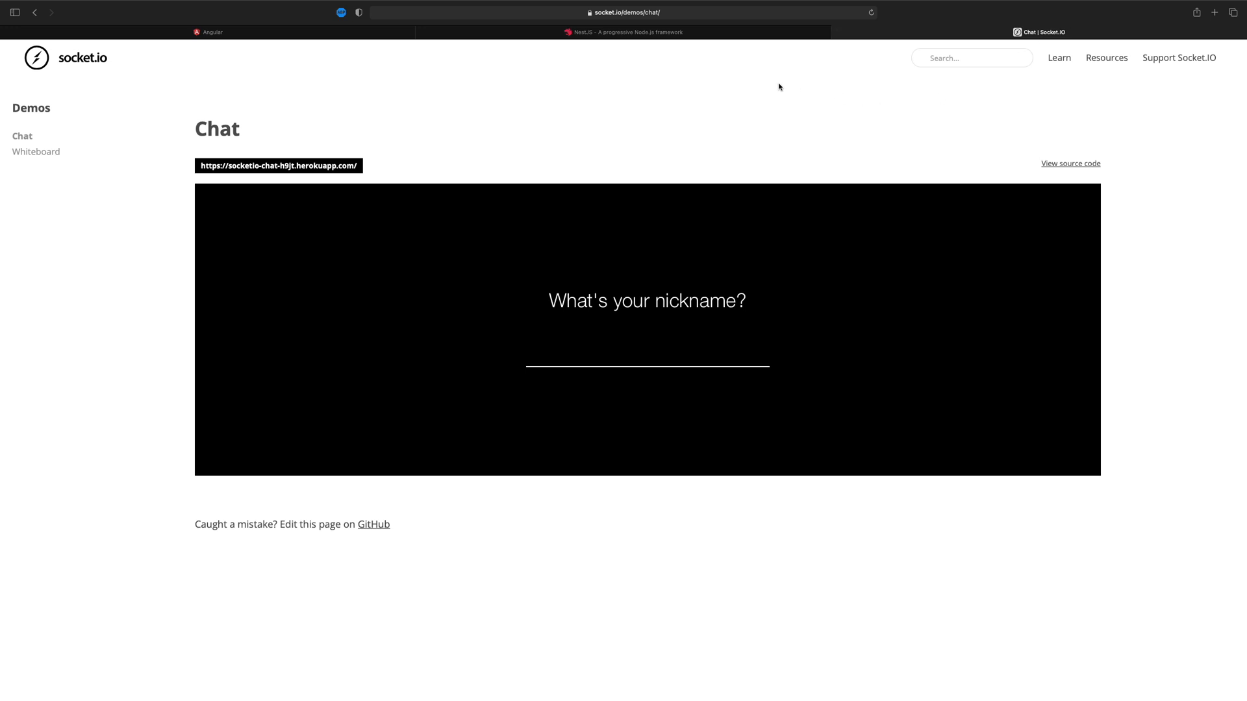
mouse_move(656, 113)
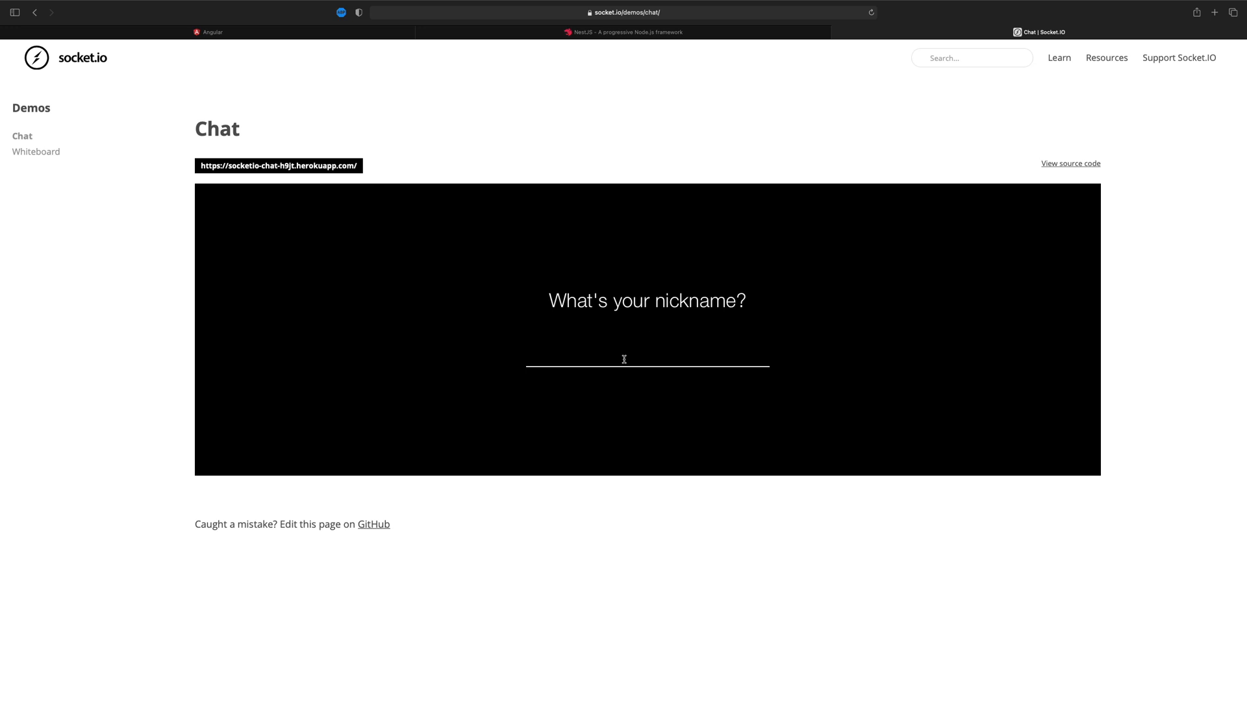
mouse_move(68, 377)
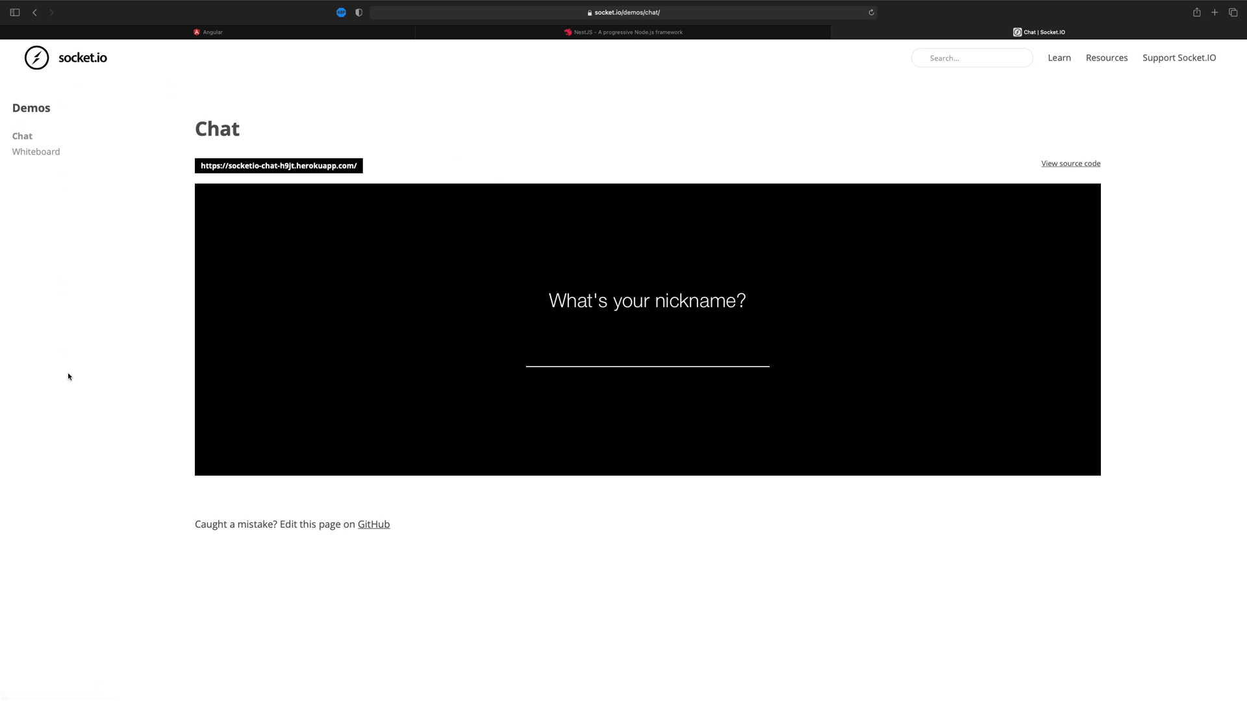
- Join the Socket.IO chat and post a greeting (typed 'J', 'Jug'), then go to NestJS
text(J)
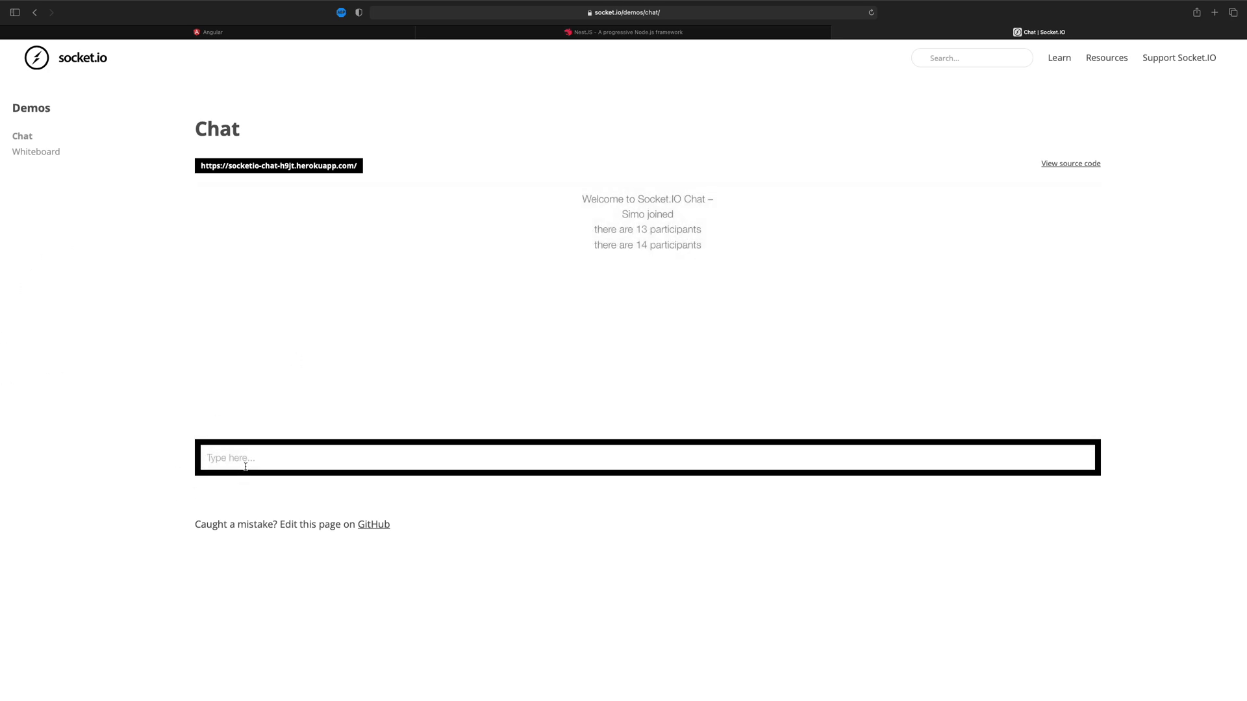
text(Jug)
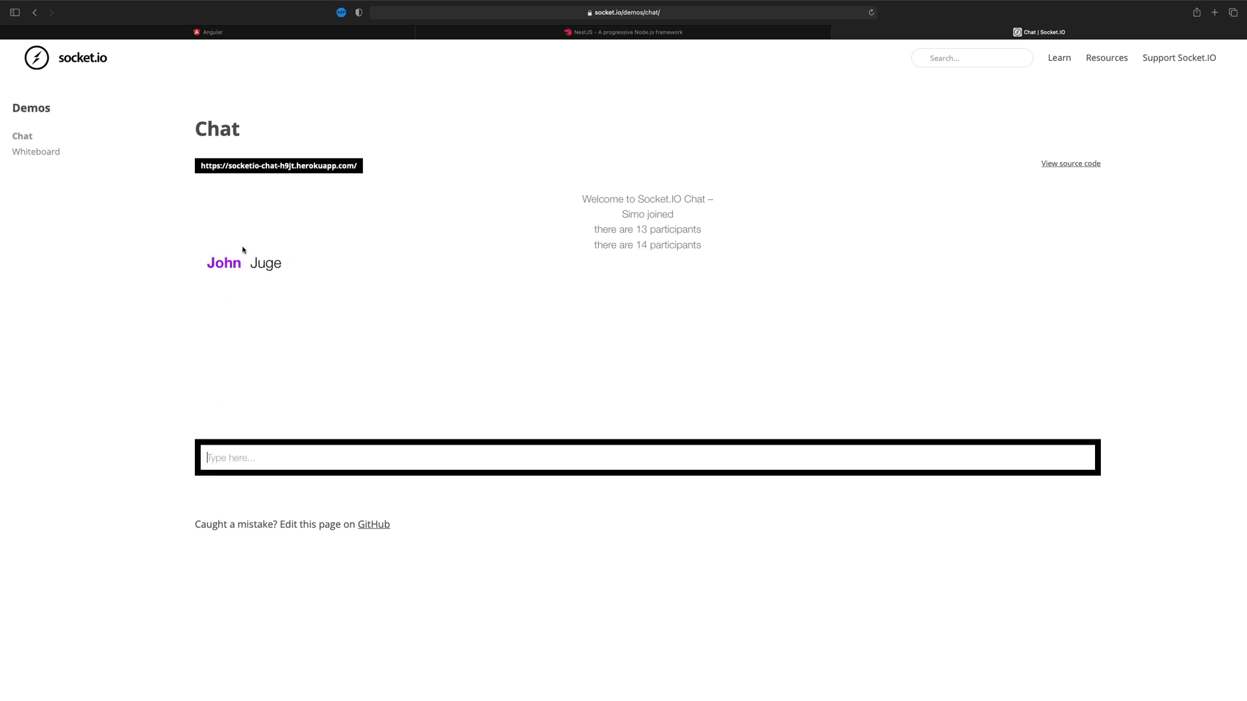
mouse_move(332, 341)
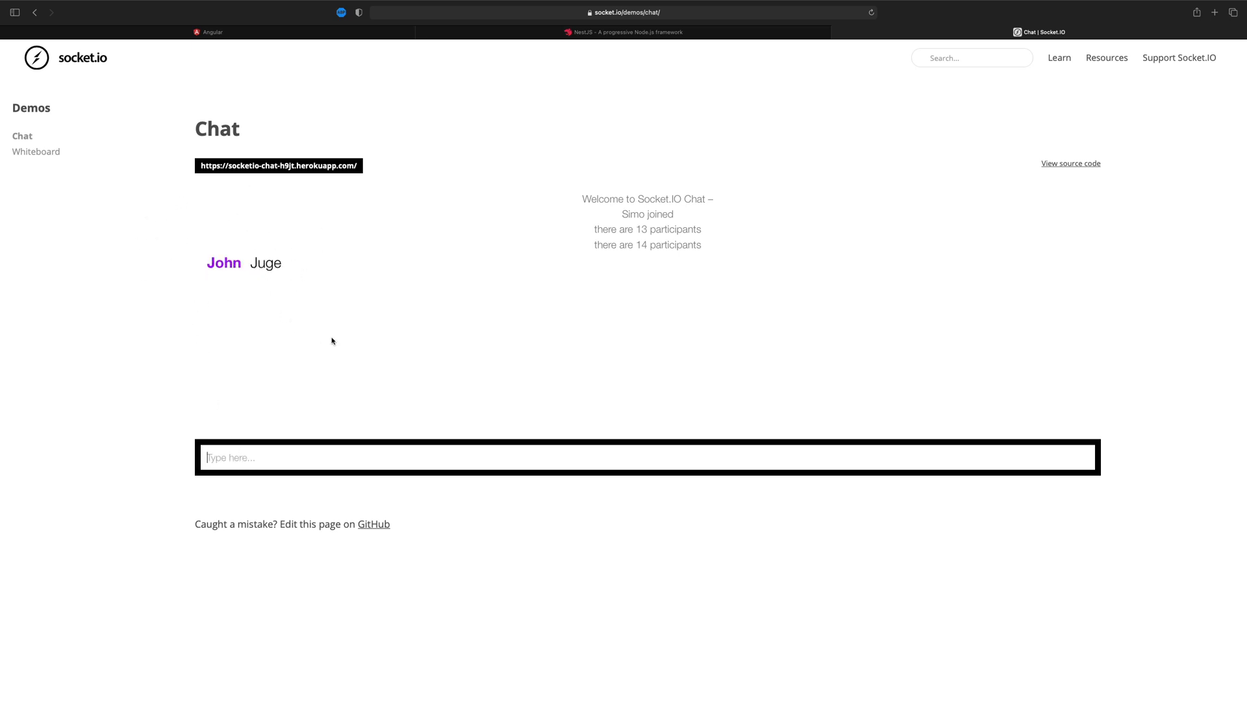
mouse_move(336, 378)
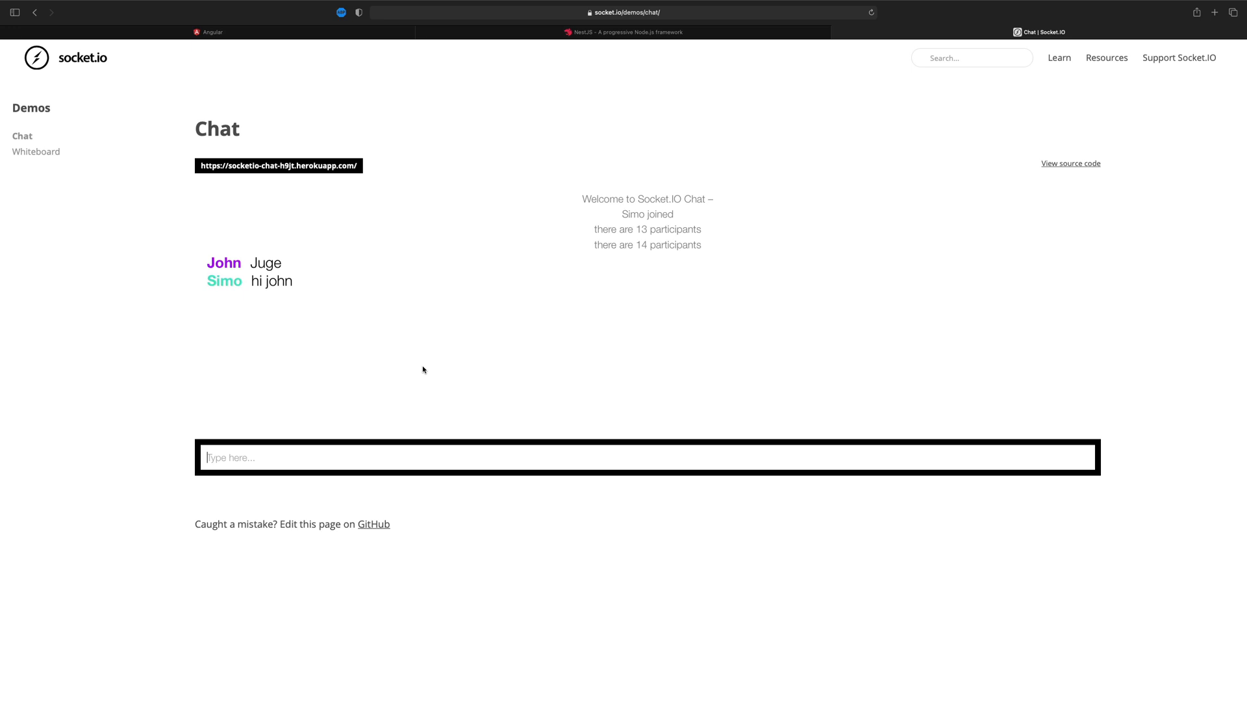
click(628, 33)
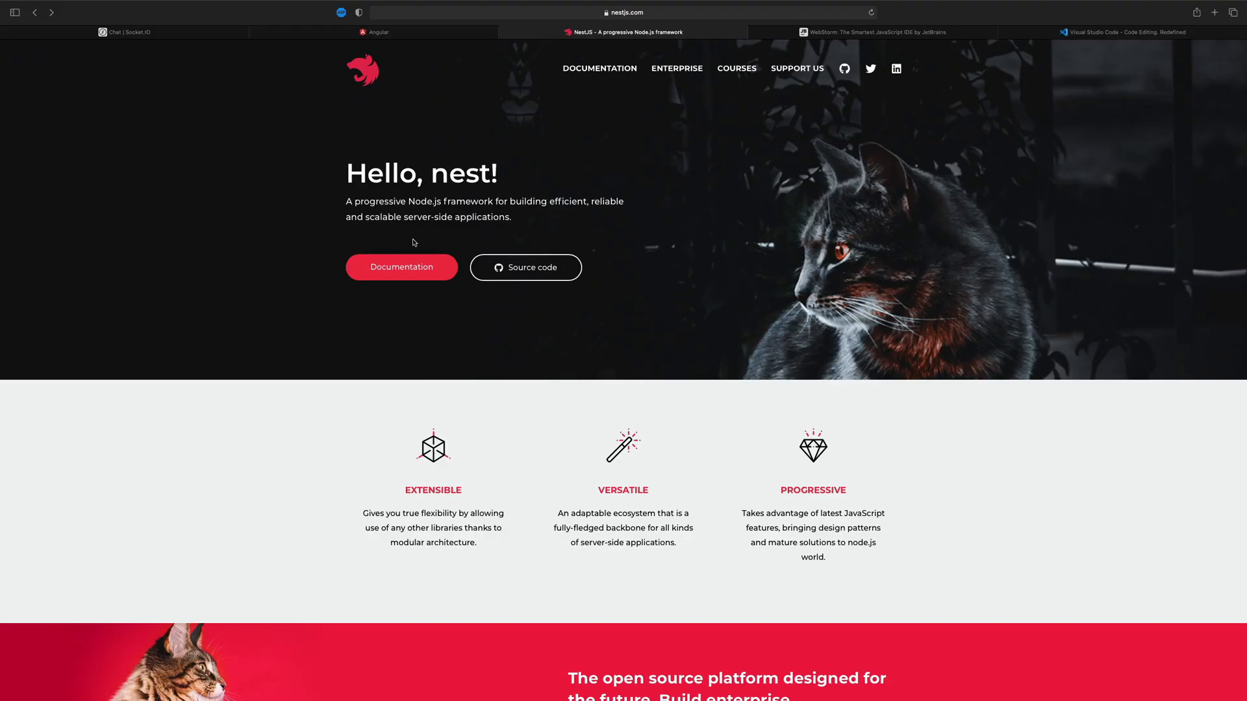
- View the NestJS documentation introduction, then open the Node.js website
click(402, 267)
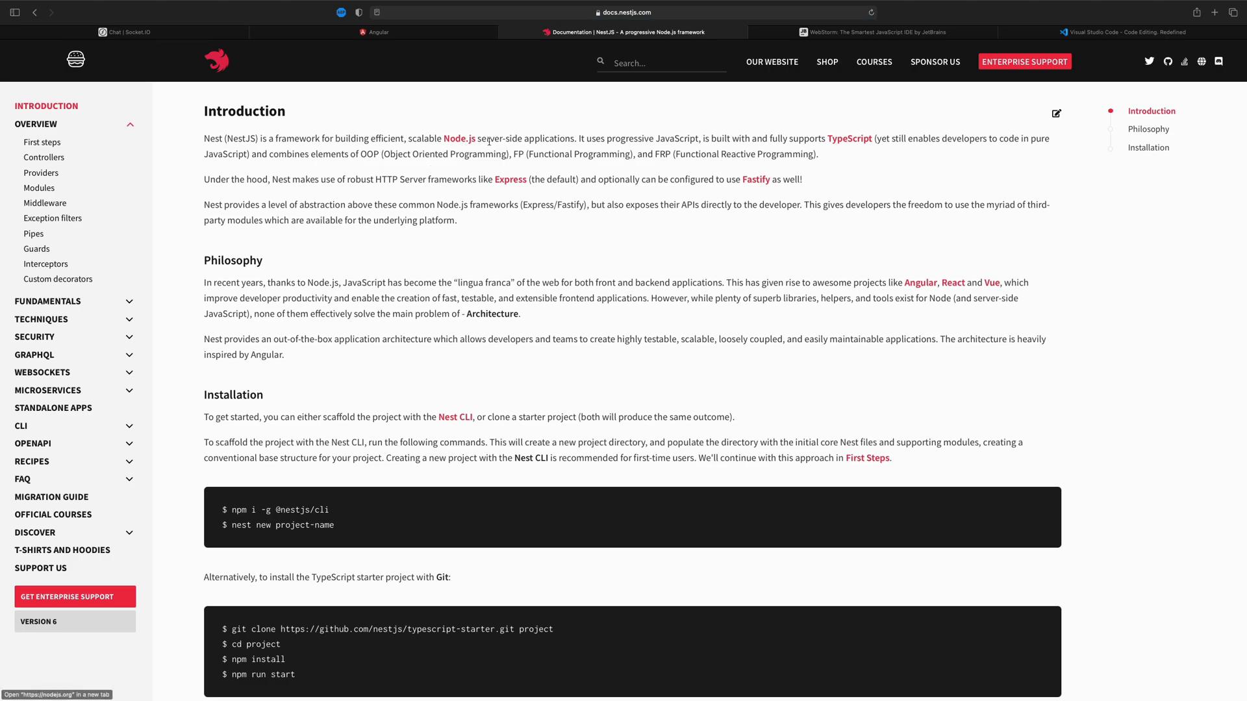
click(1214, 10)
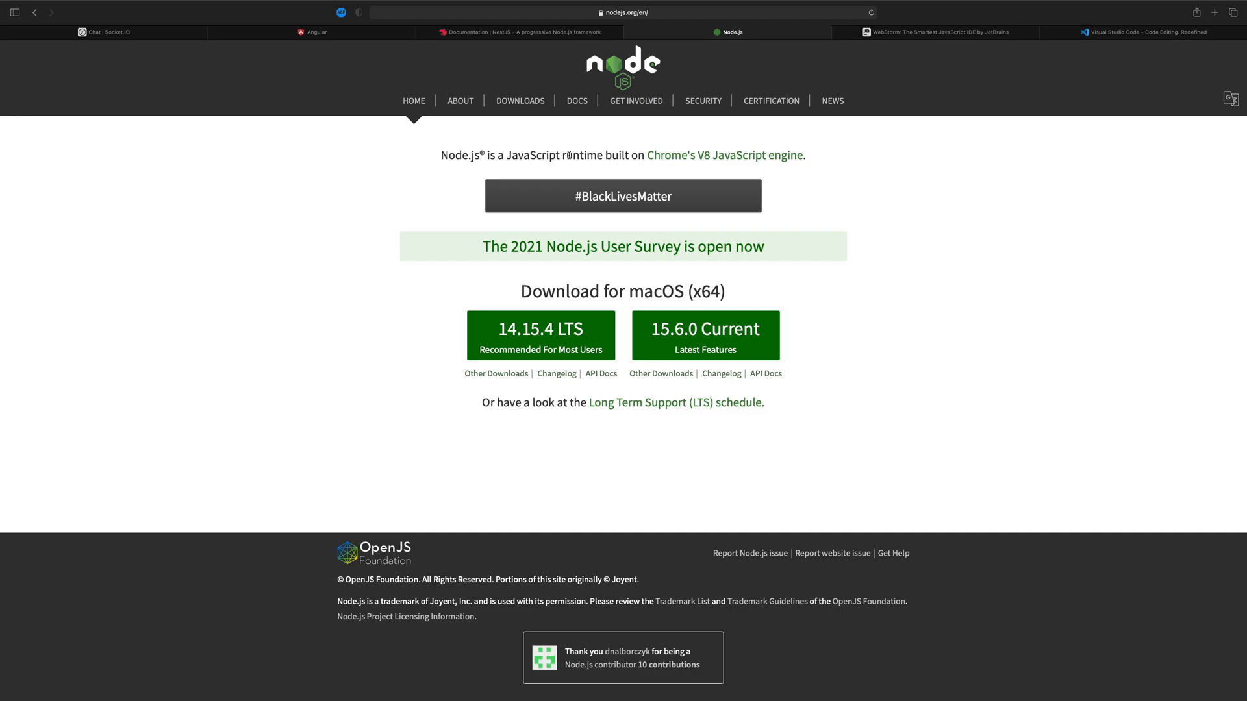
mouse_move(556, 155)
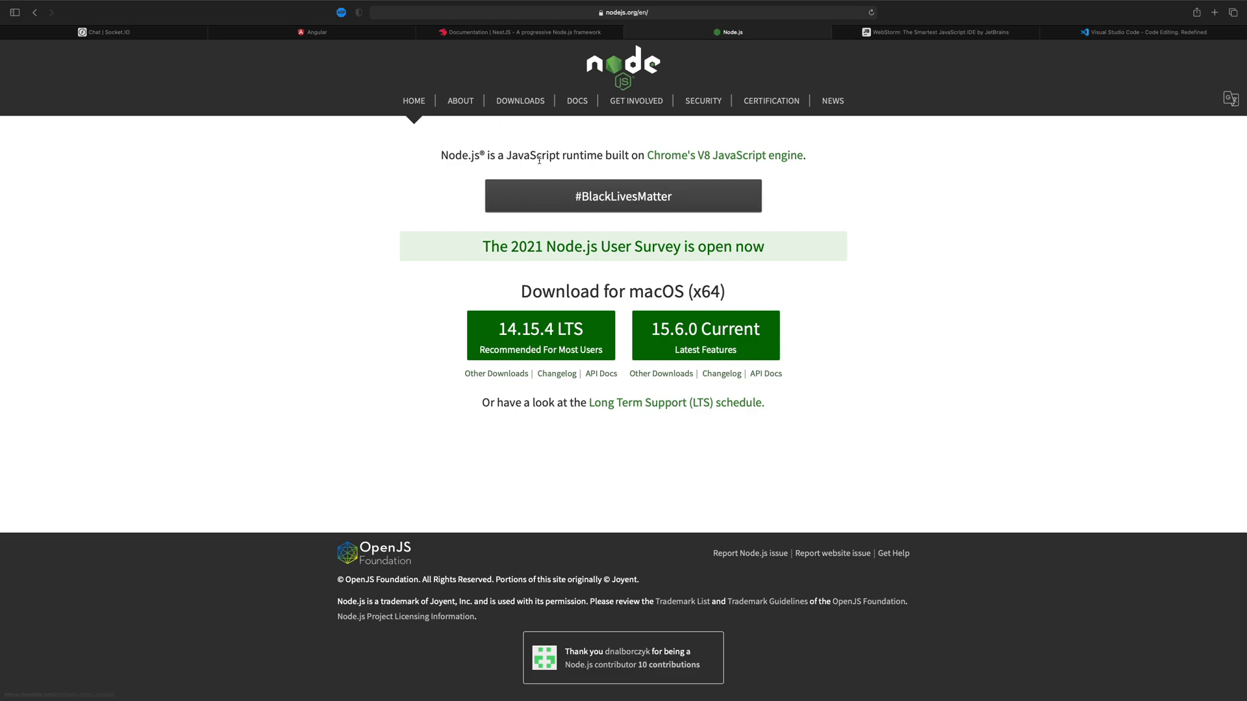
mouse_move(548, 334)
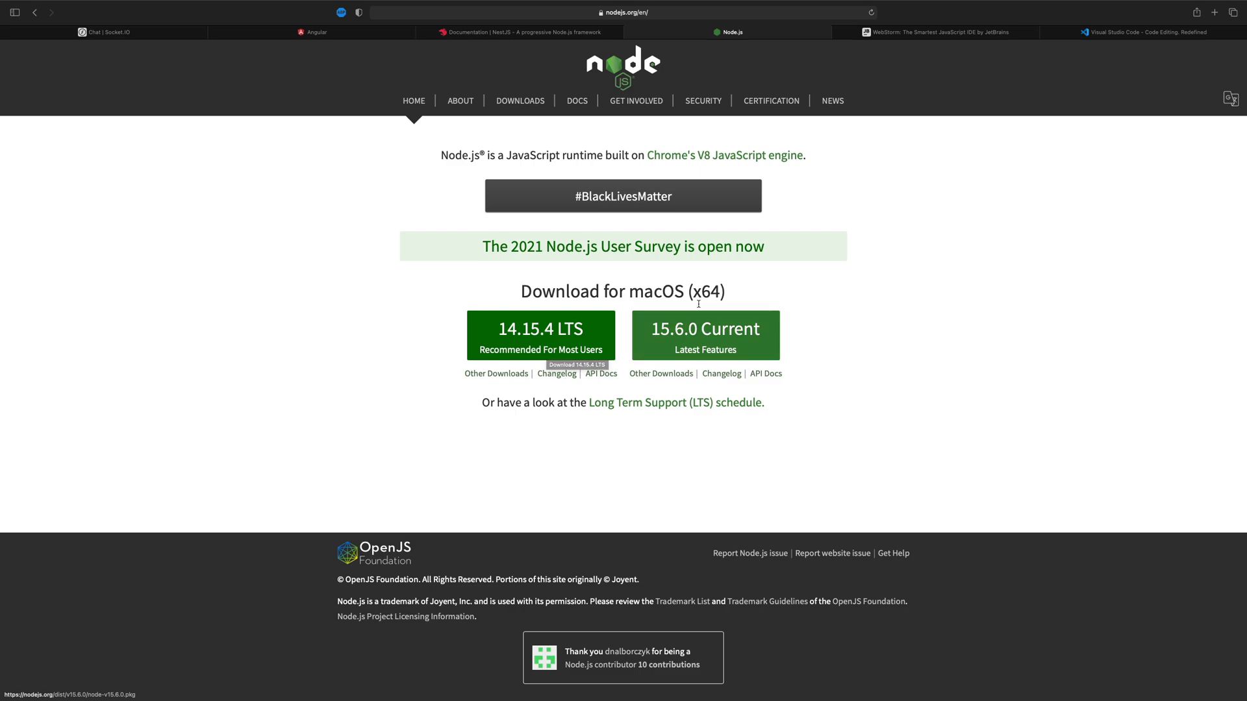
mouse_move(744, 346)
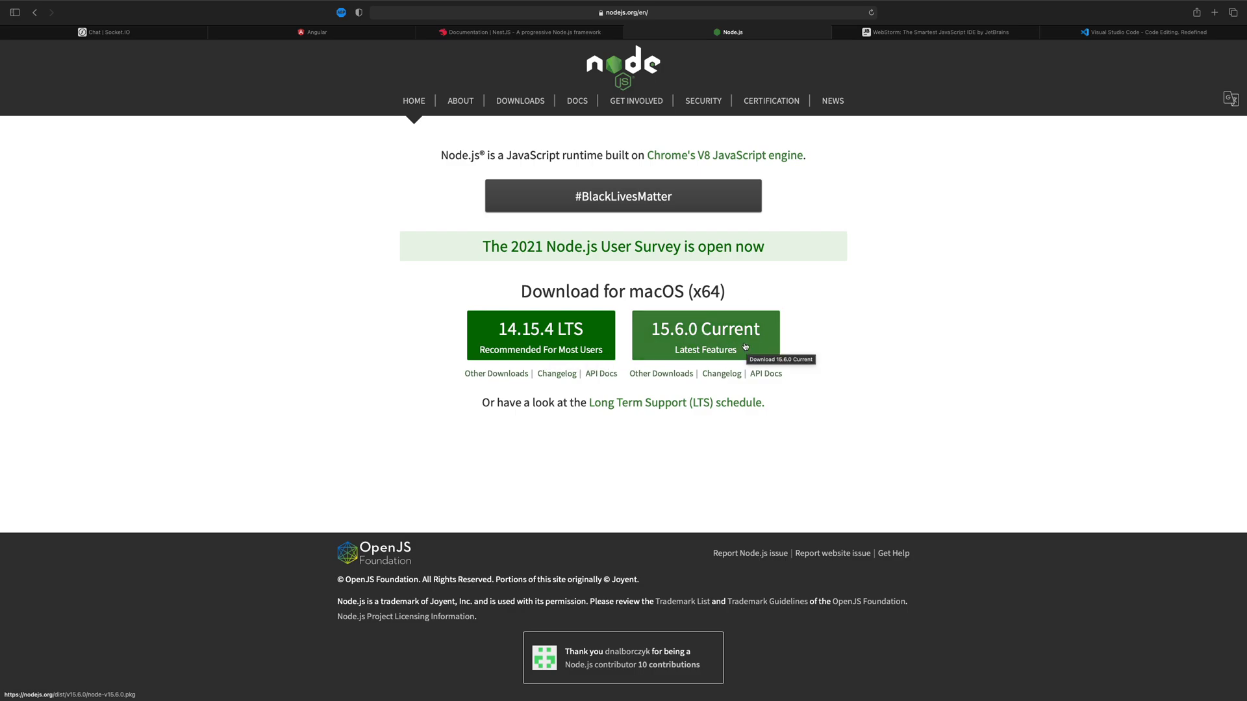
mouse_move(531, 345)
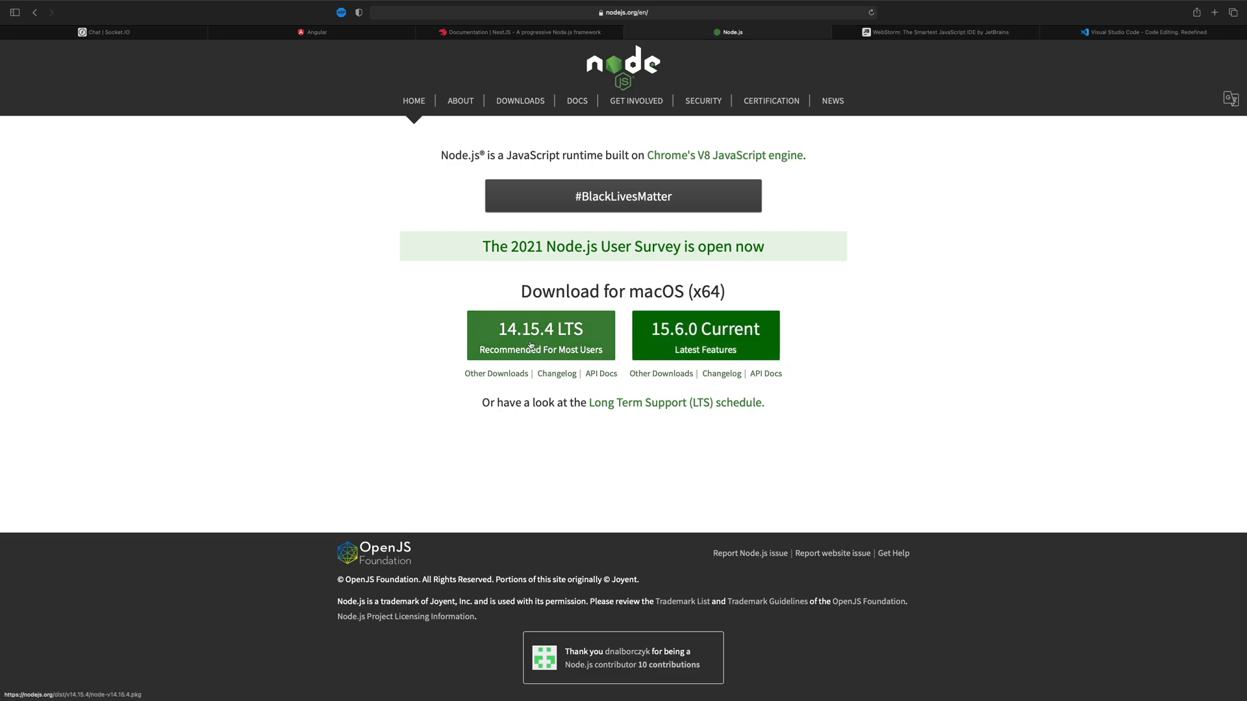
mouse_move(395, 372)
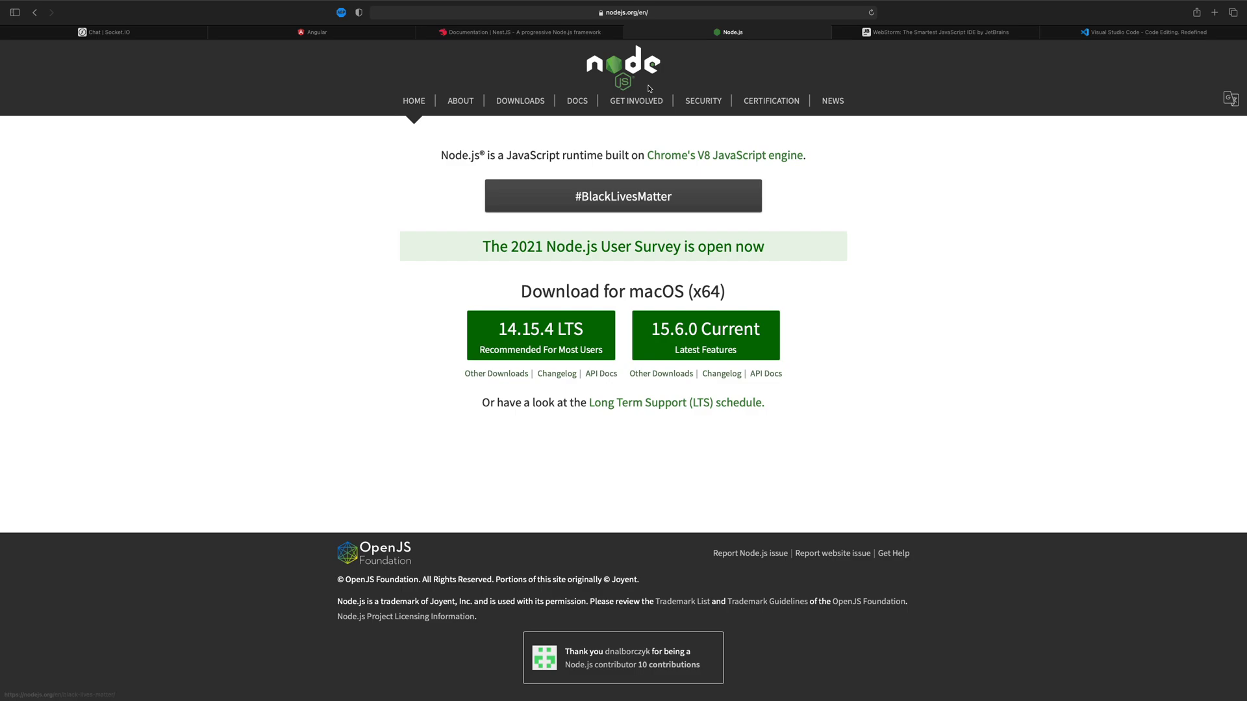
mouse_move(630, 33)
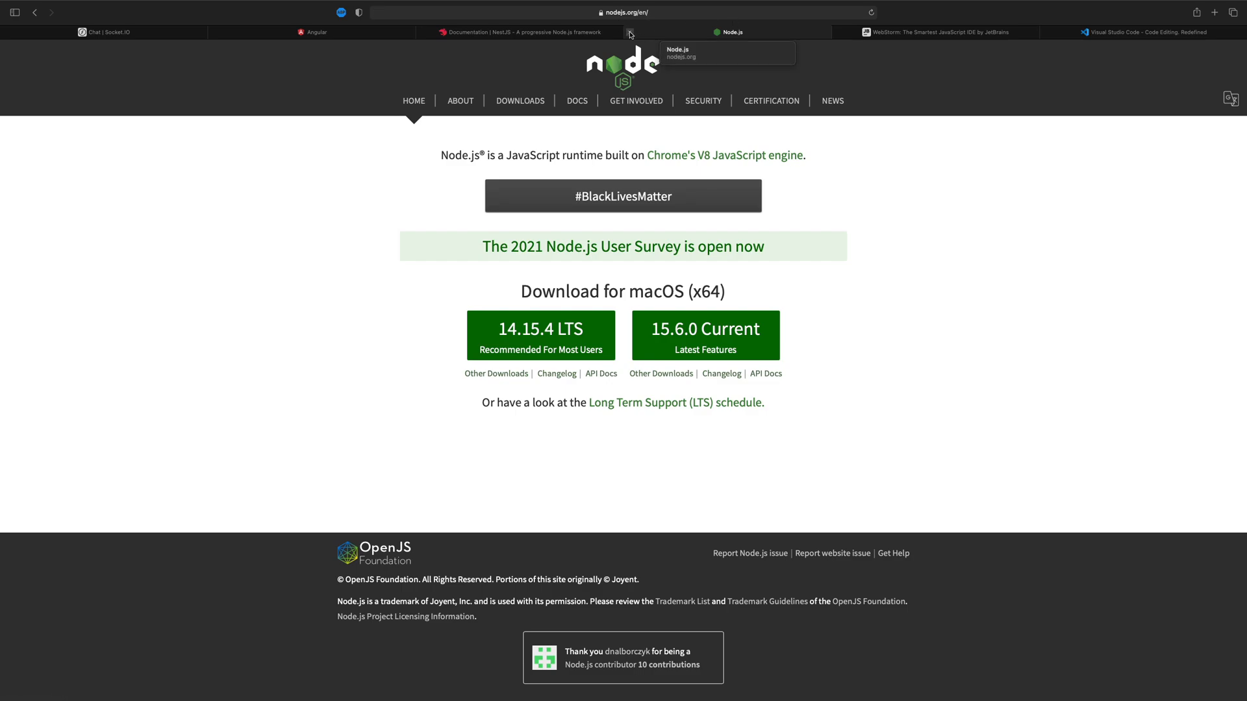
- Close Node.js and browse the Angular workspace setup guide's Prerequisites
click(525, 32)
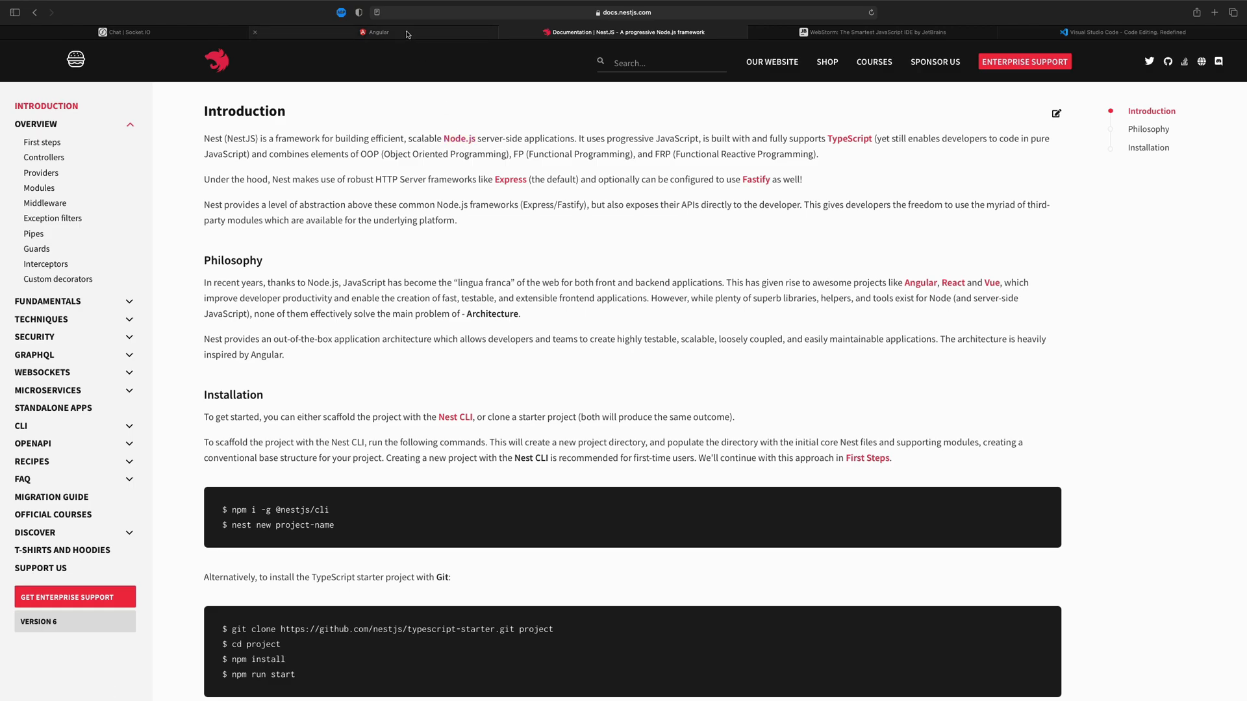
click(374, 31)
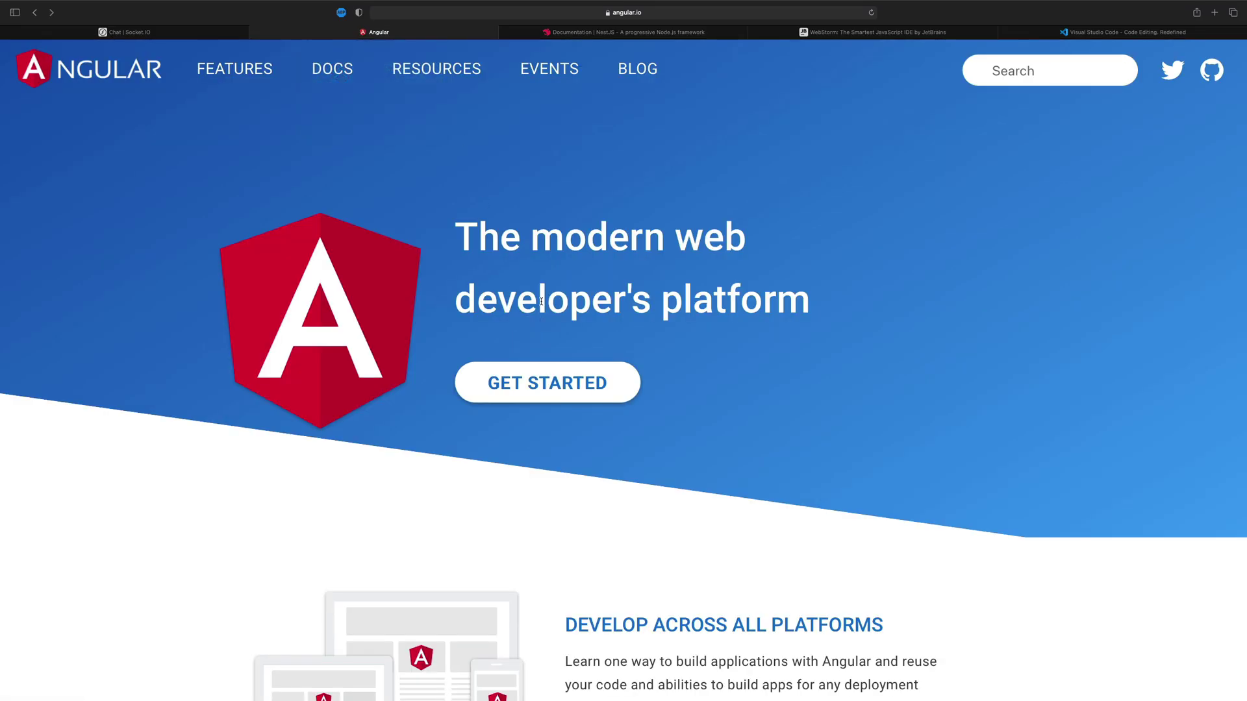
mouse_move(534, 401)
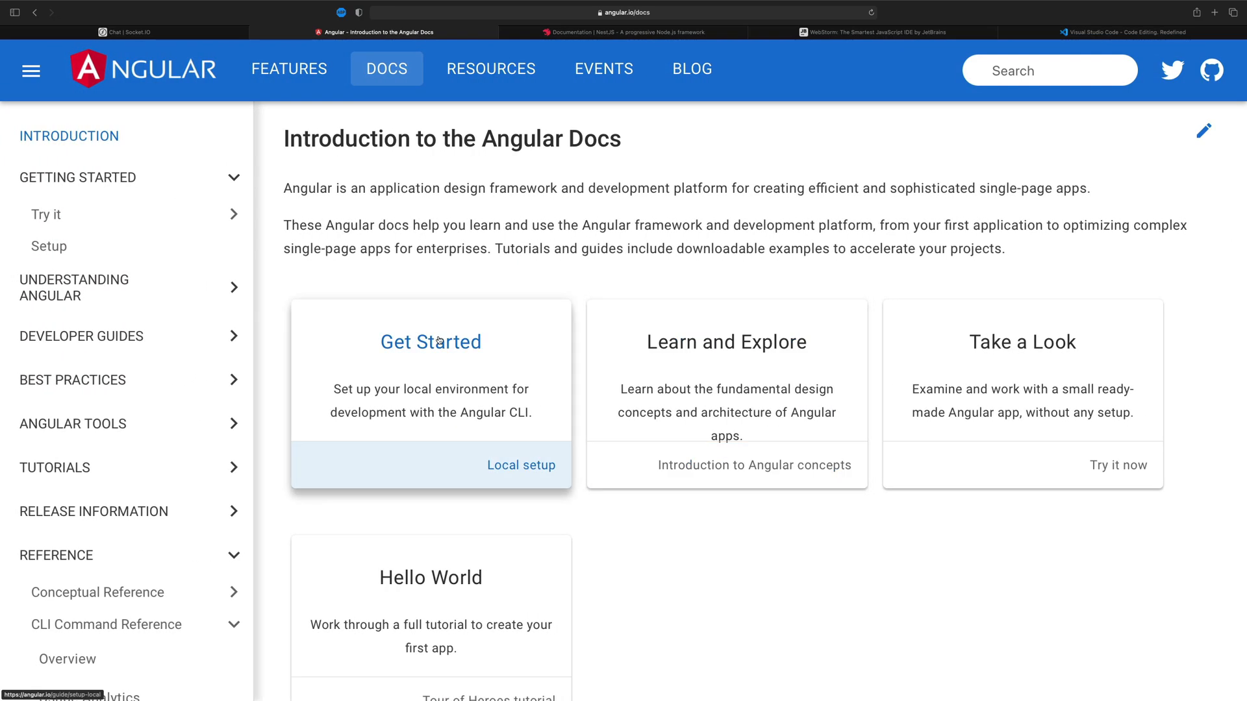
click(520, 465)
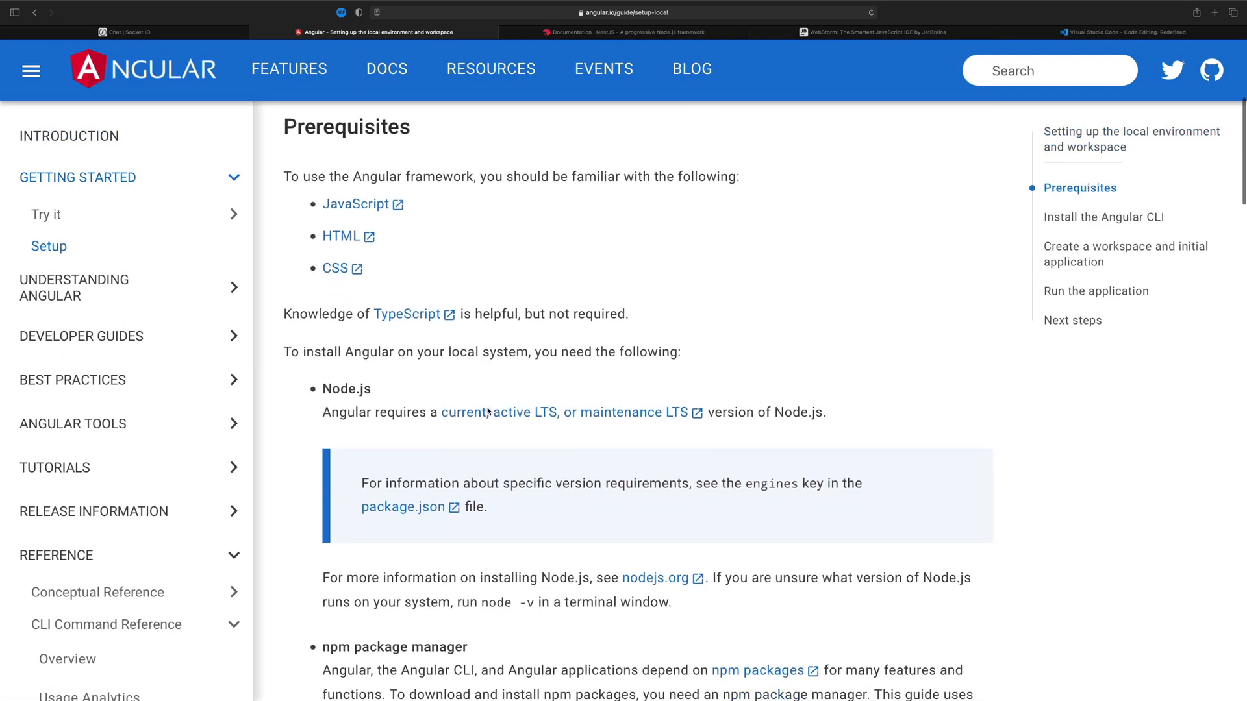
scroll(down, 3)
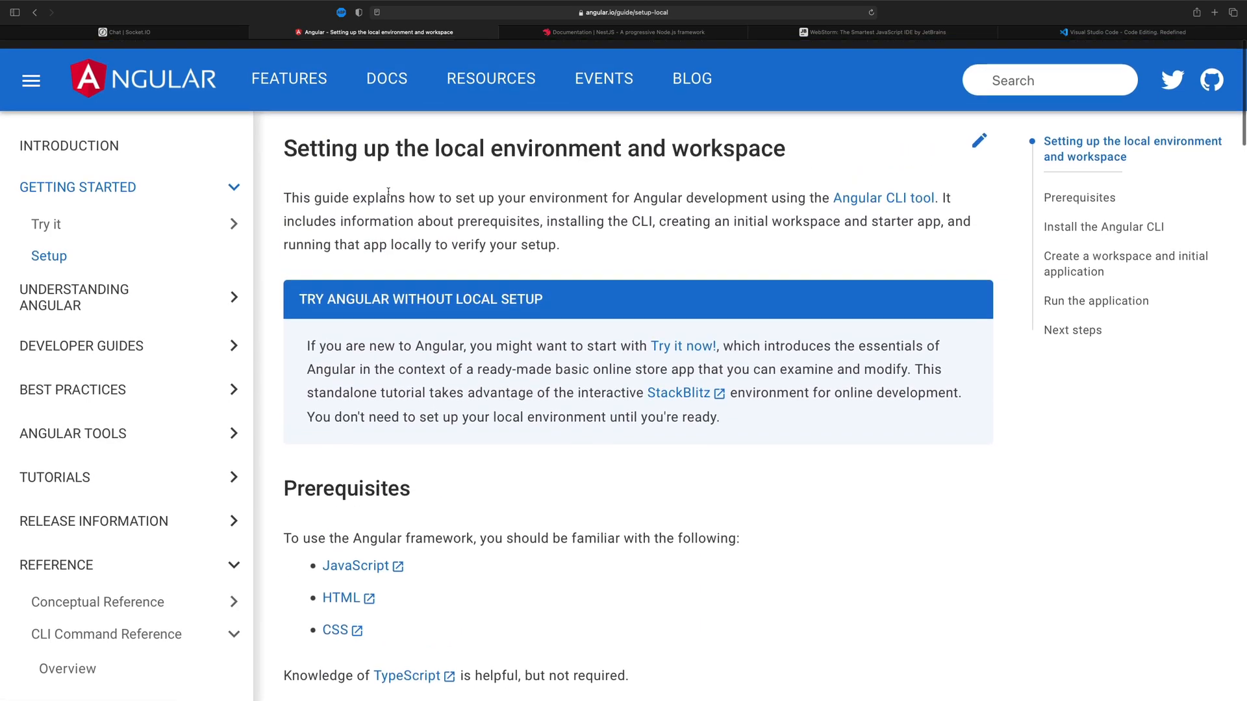
scroll(down, 3)
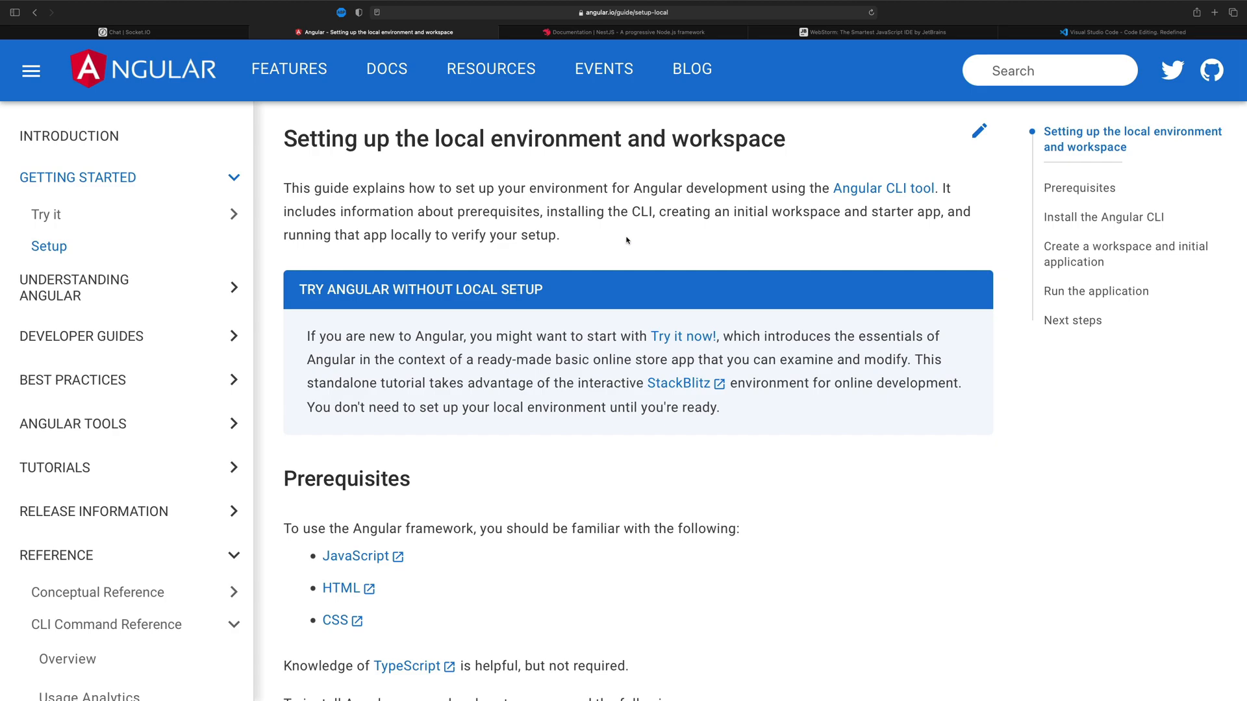
mouse_move(605, 247)
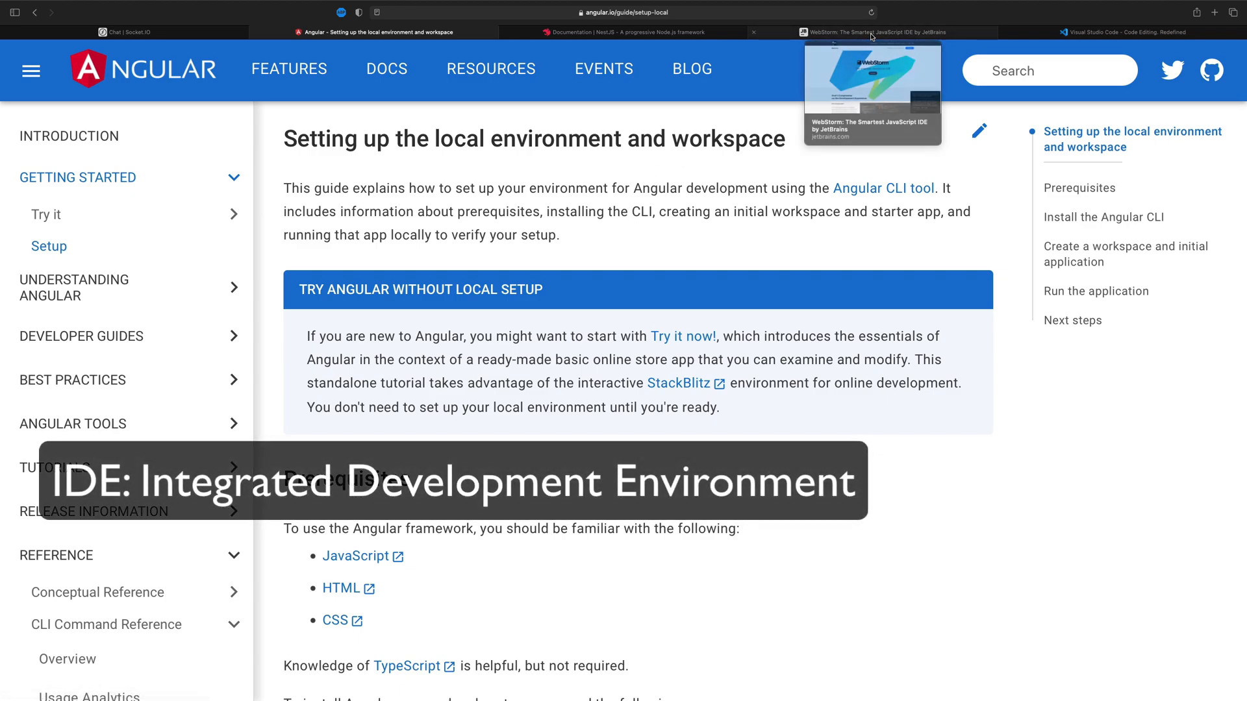
- Bring up the WebStorm page headed 'The smartest JavaScript IDE'
click(873, 33)
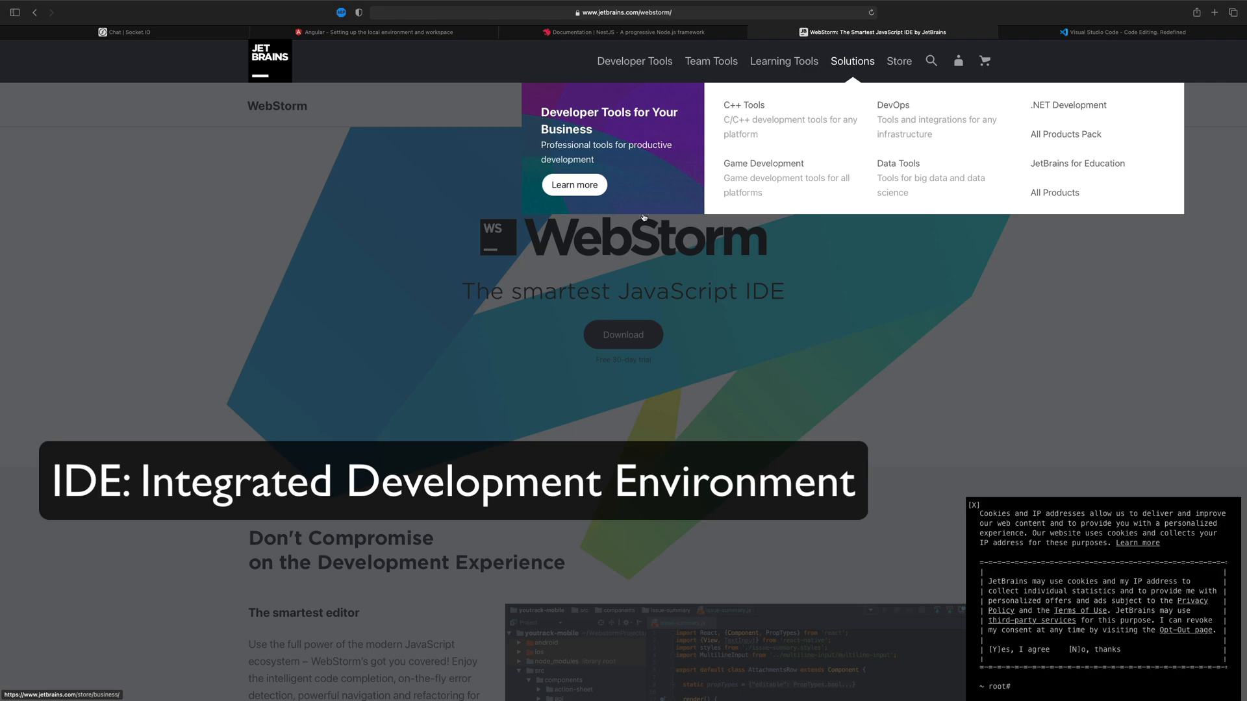
mouse_move(601, 457)
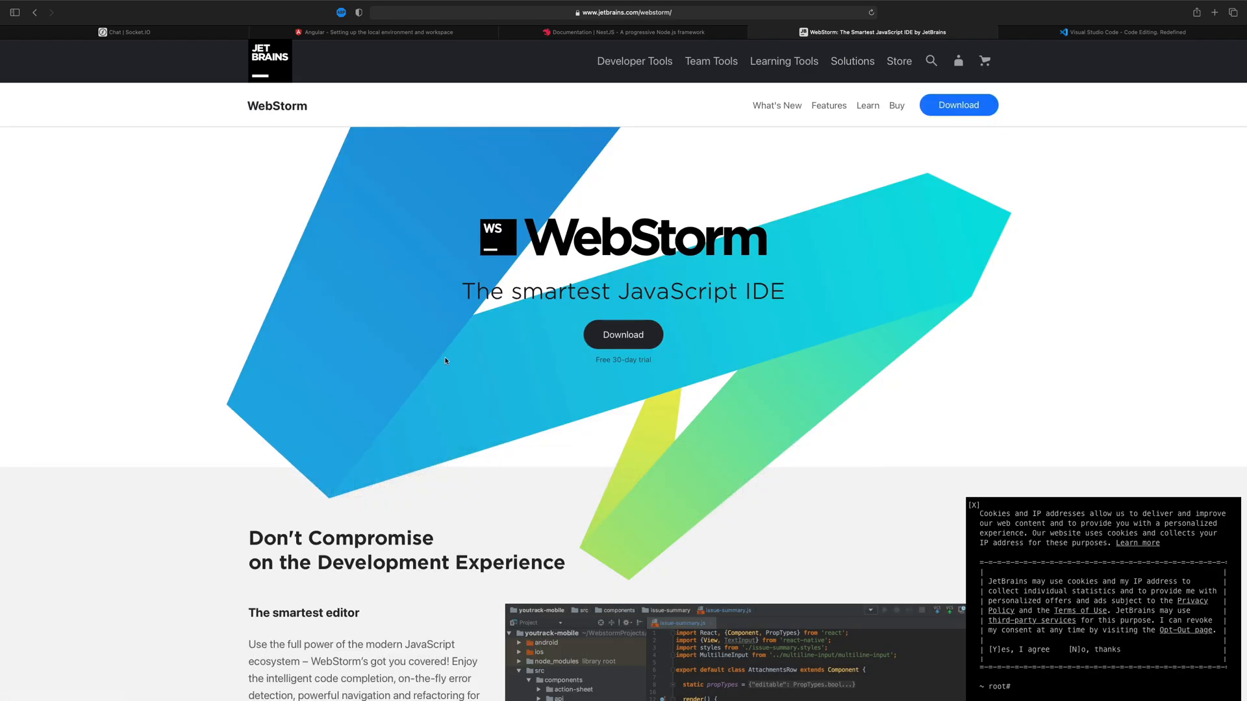
mouse_move(526, 430)
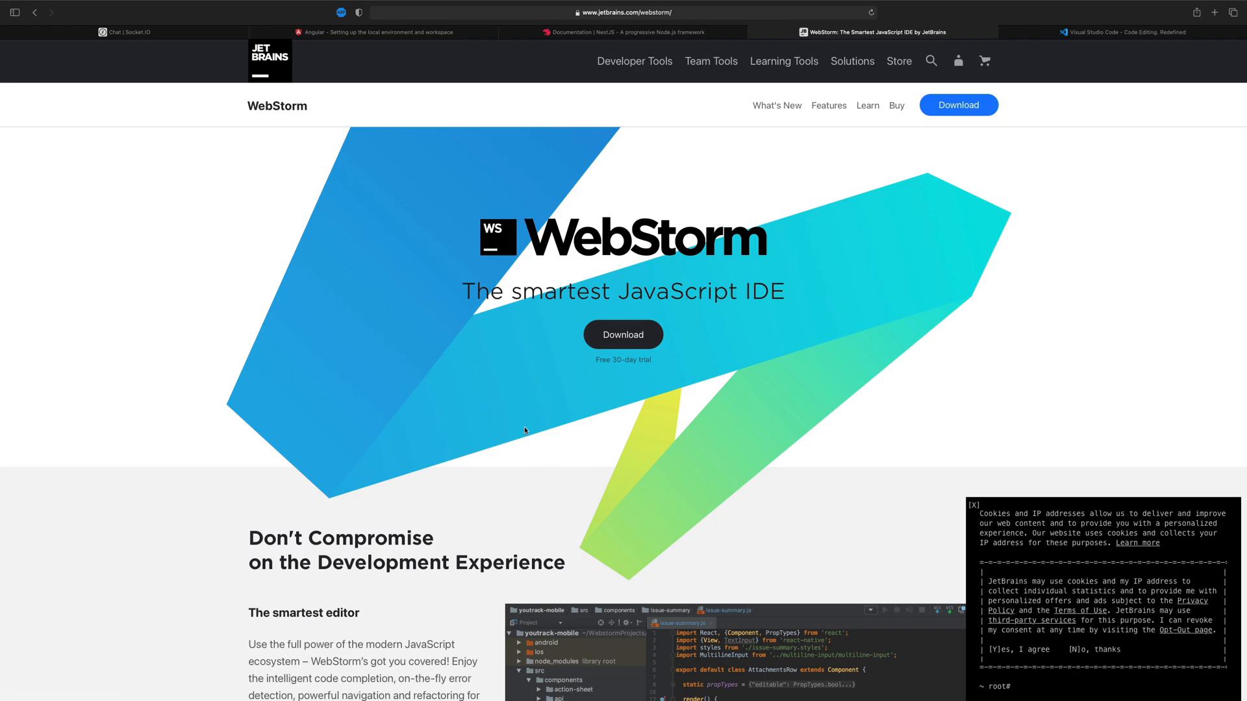
mouse_move(634, 359)
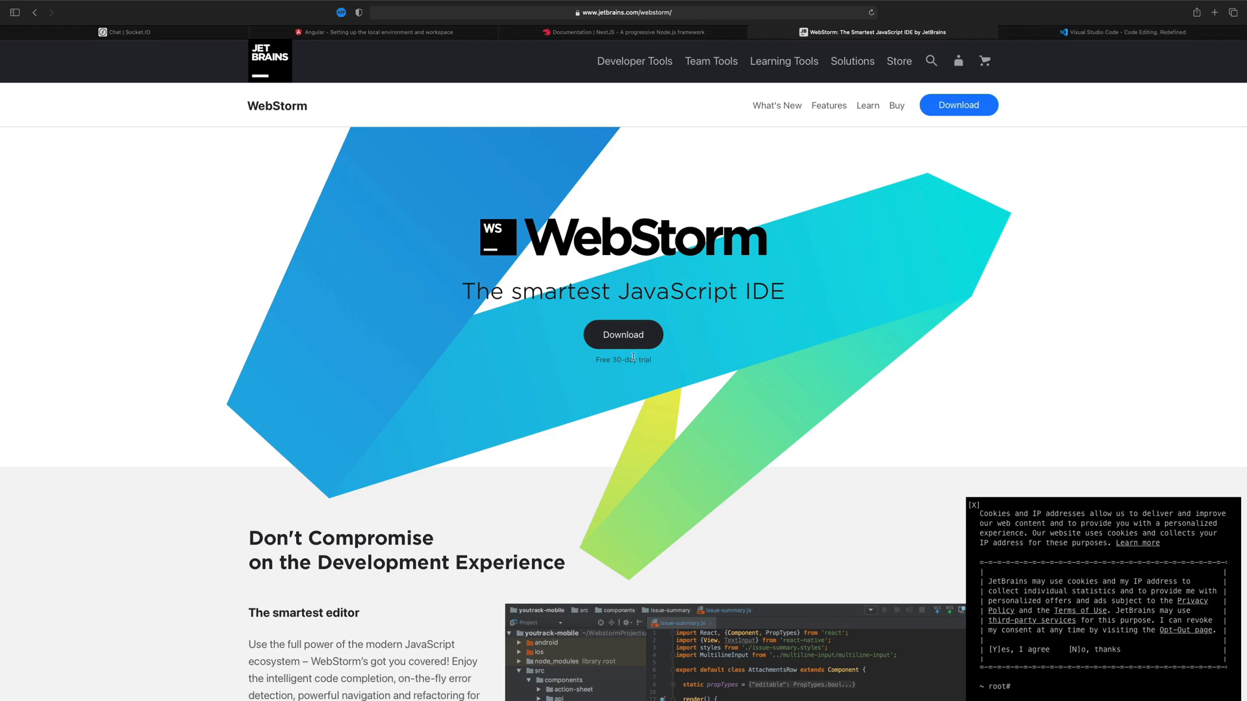
mouse_move(587, 409)
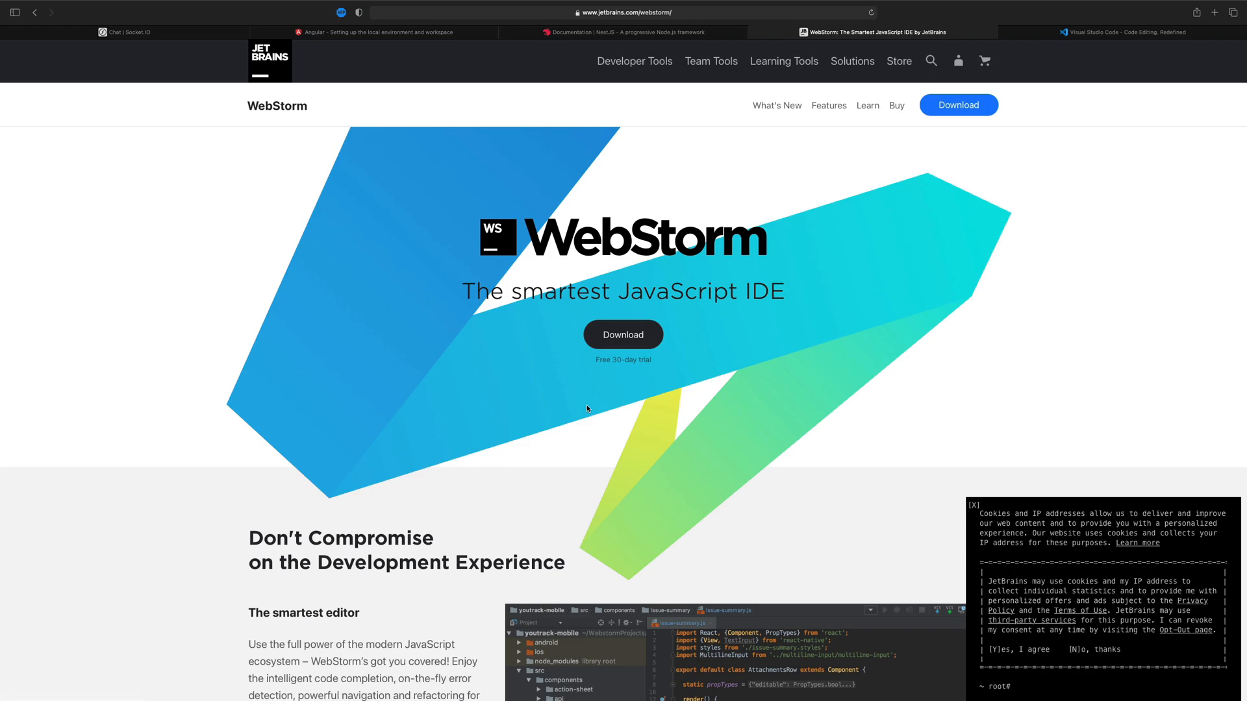
mouse_move(691, 441)
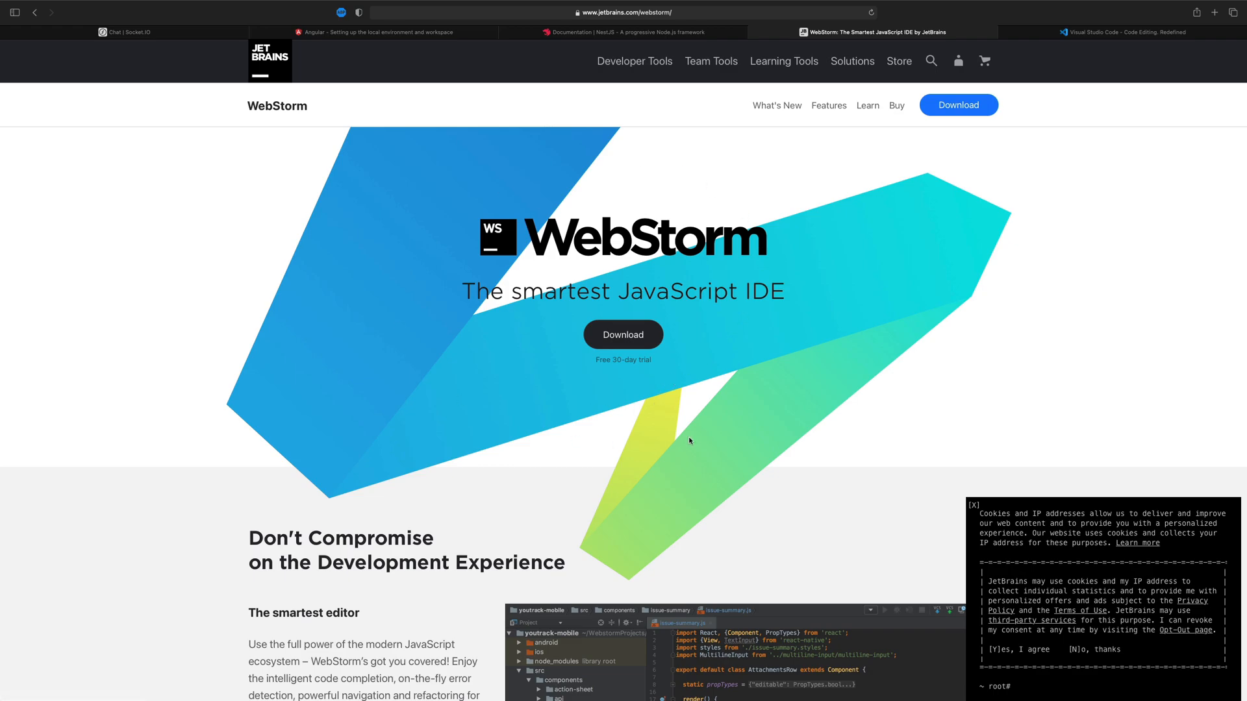
mouse_move(1111, 21)
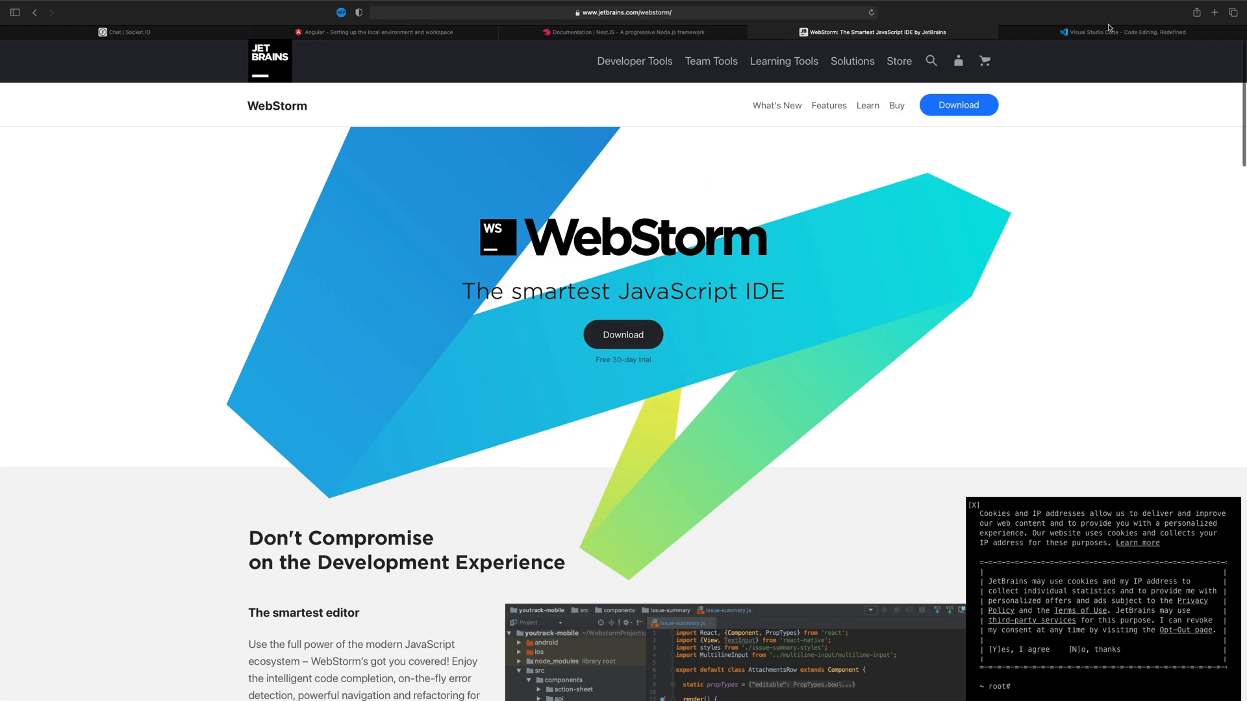
- View the VS Code 'Code editing. Redefined.' homepage, then return to WebStorm
click(1133, 32)
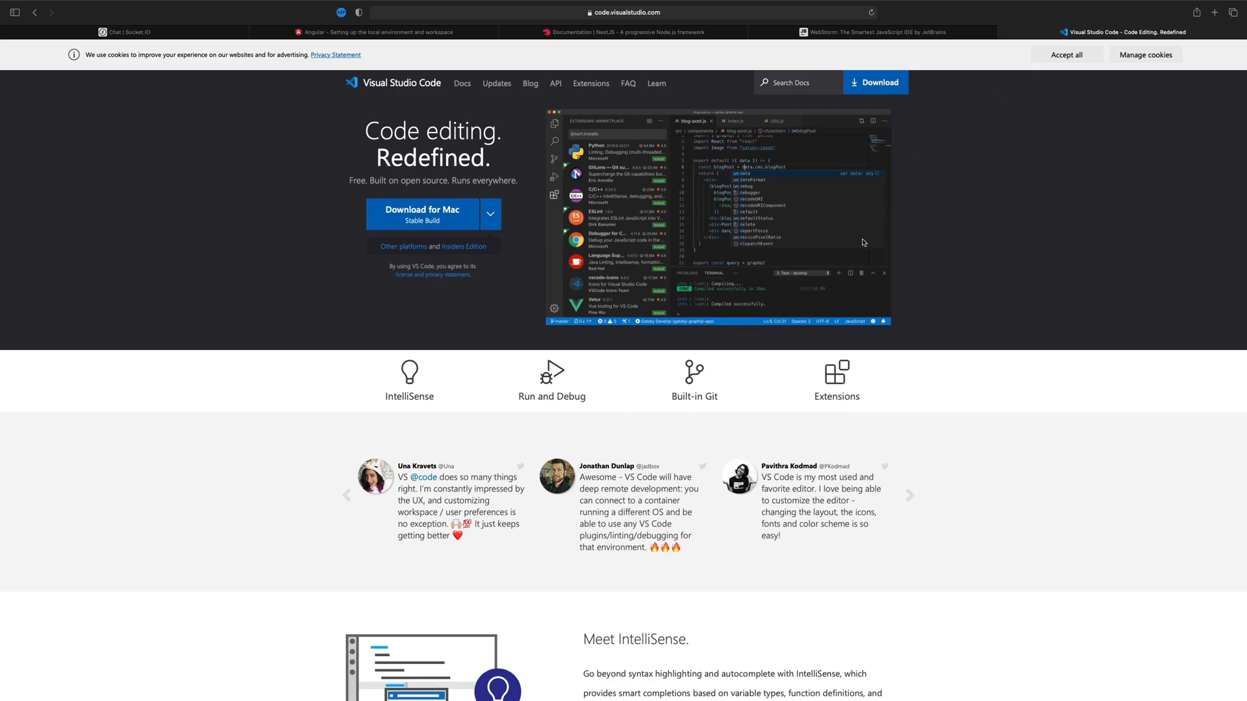
mouse_move(522, 268)
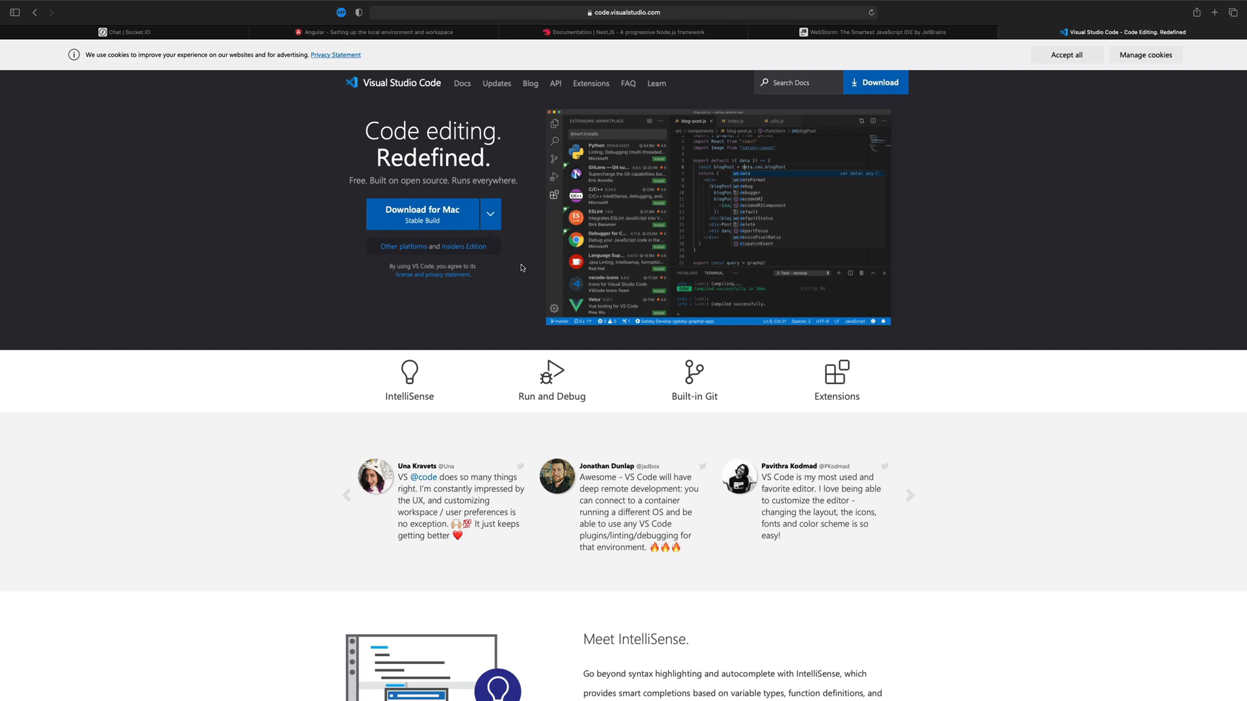
mouse_move(760, 227)
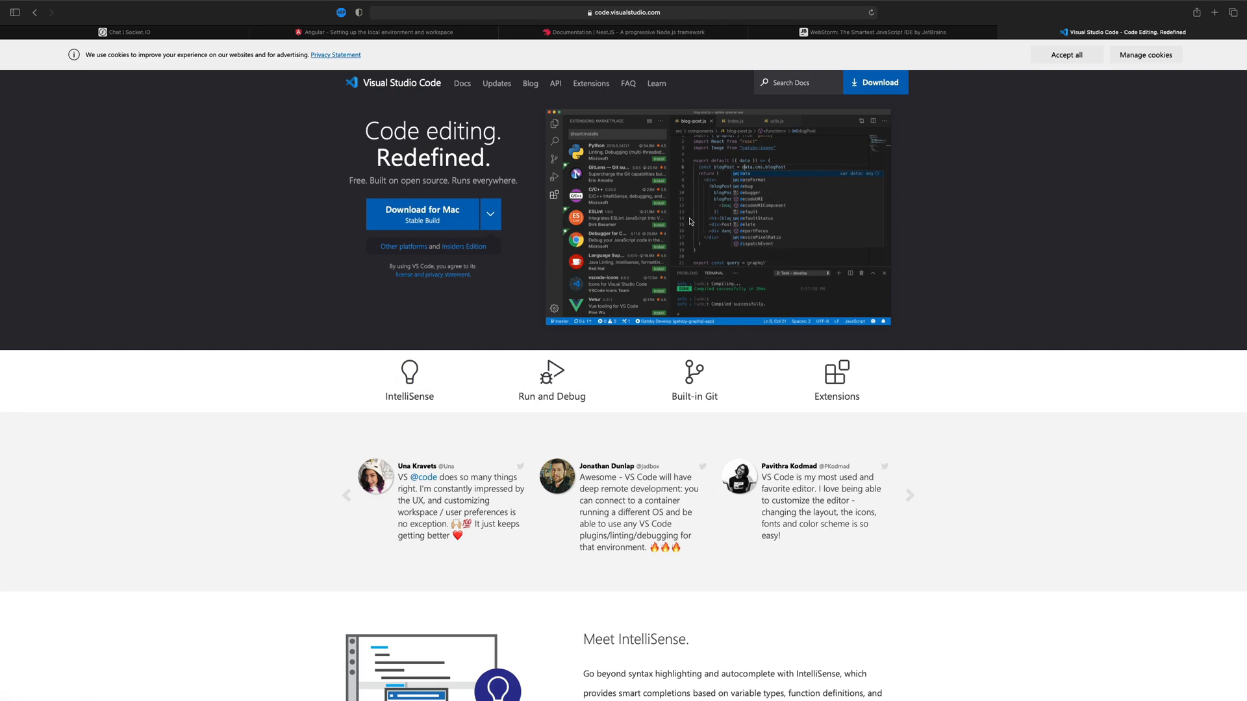
mouse_move(691, 226)
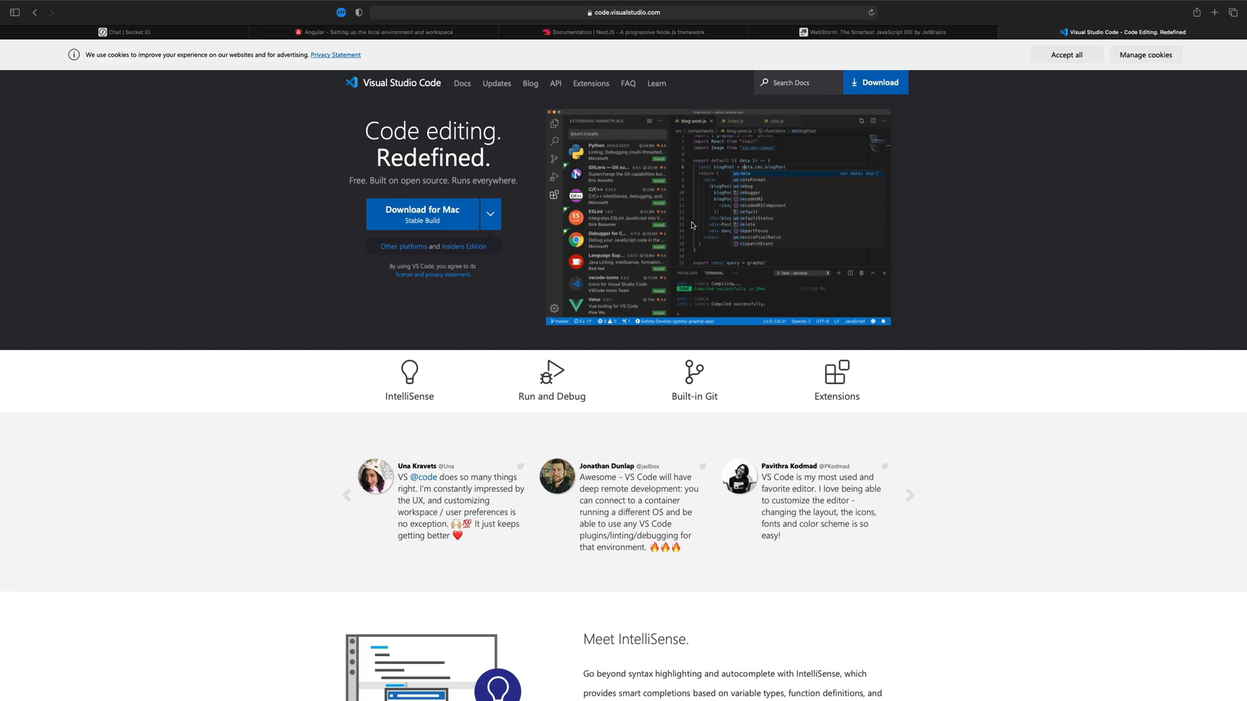
mouse_move(600, 299)
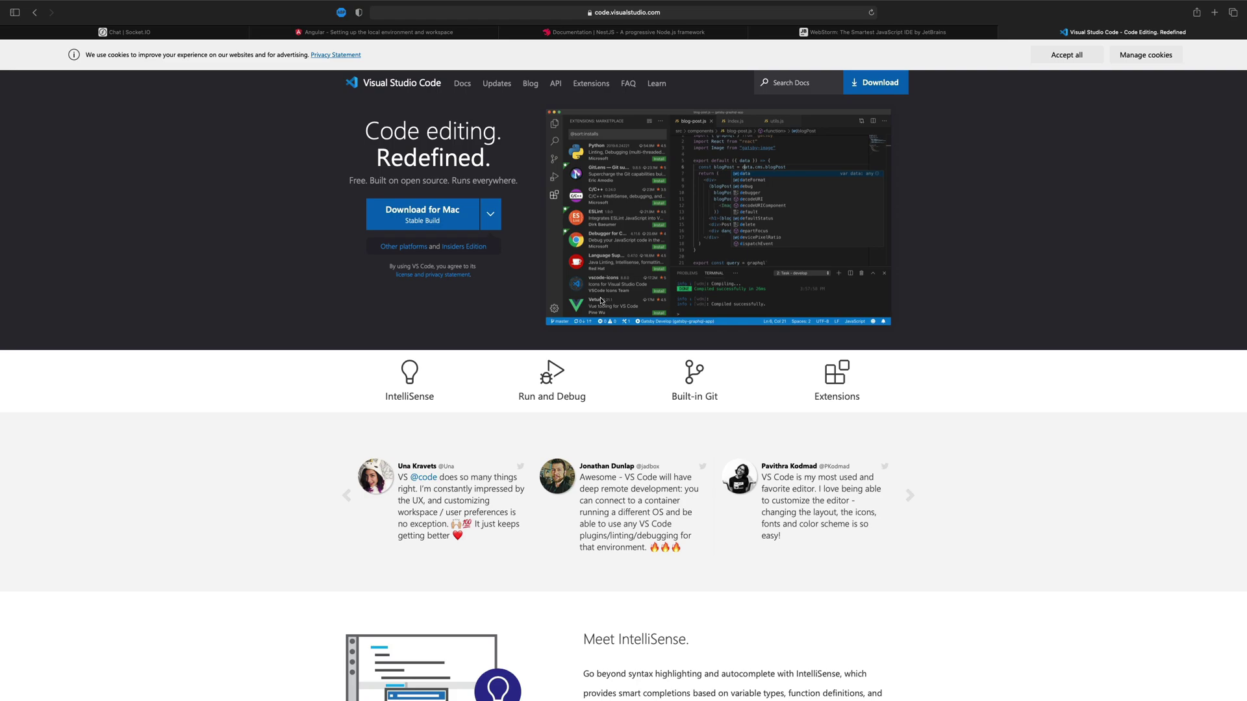
click(875, 33)
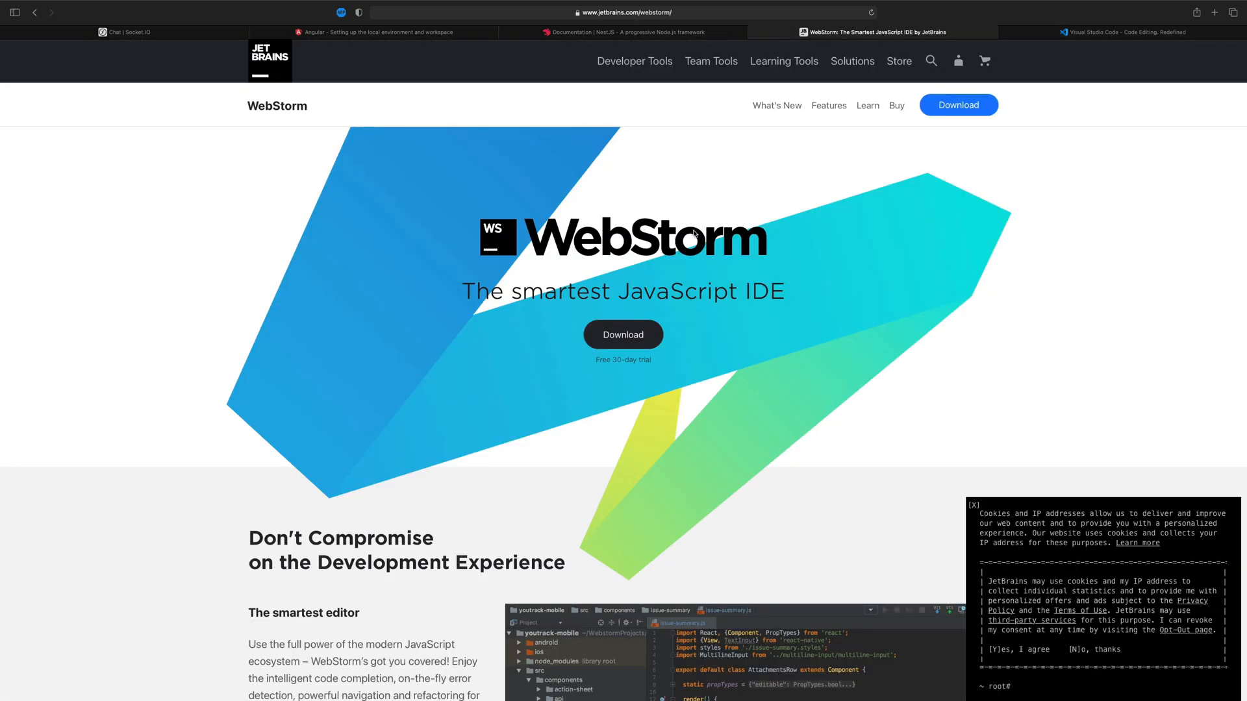
mouse_move(666, 264)
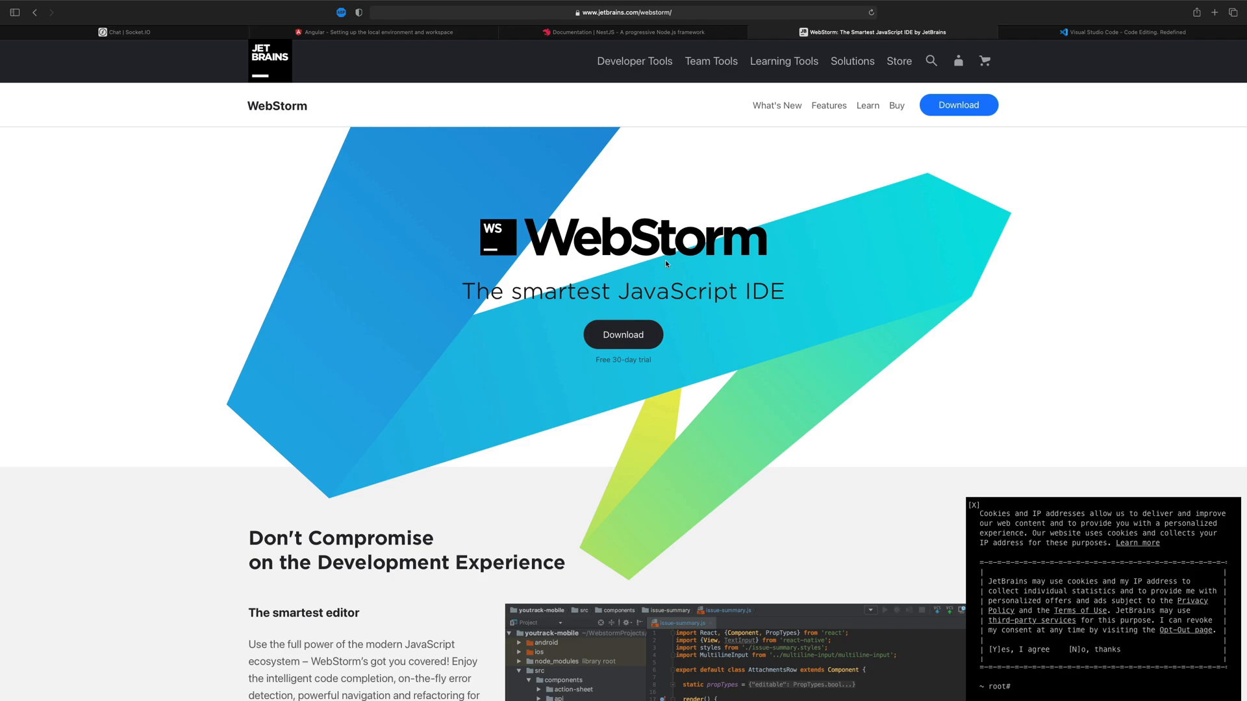
mouse_move(258, 377)
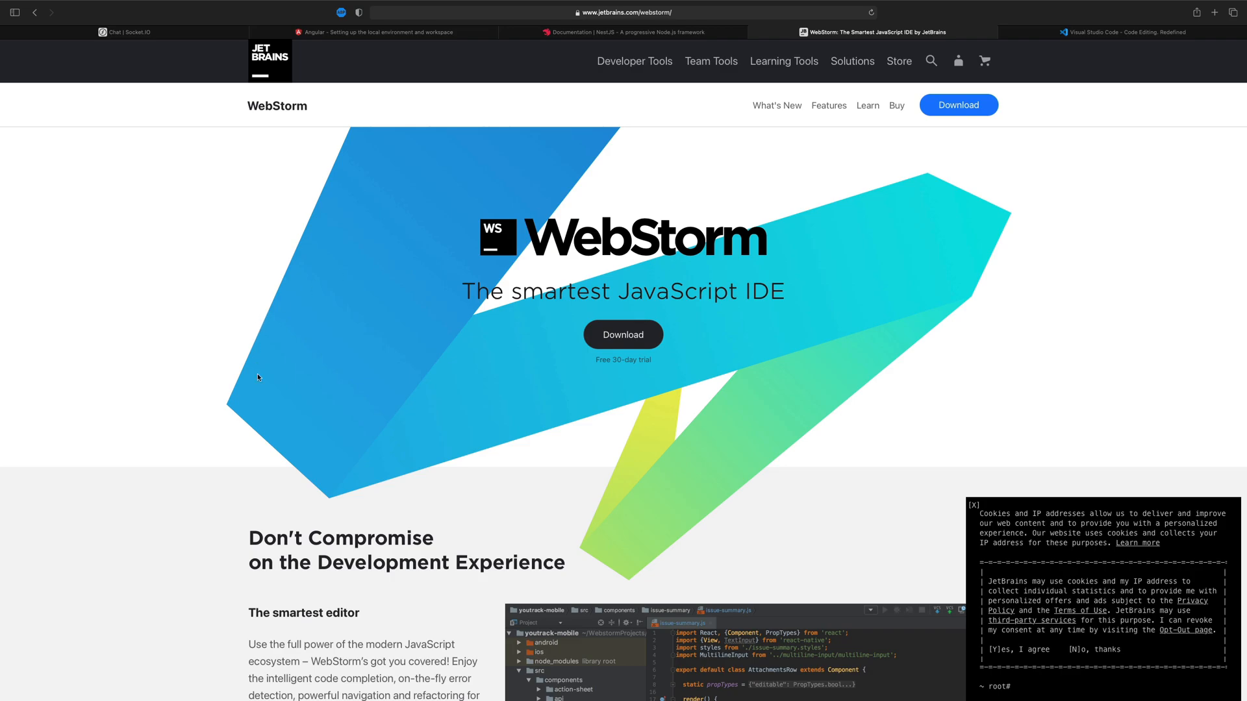